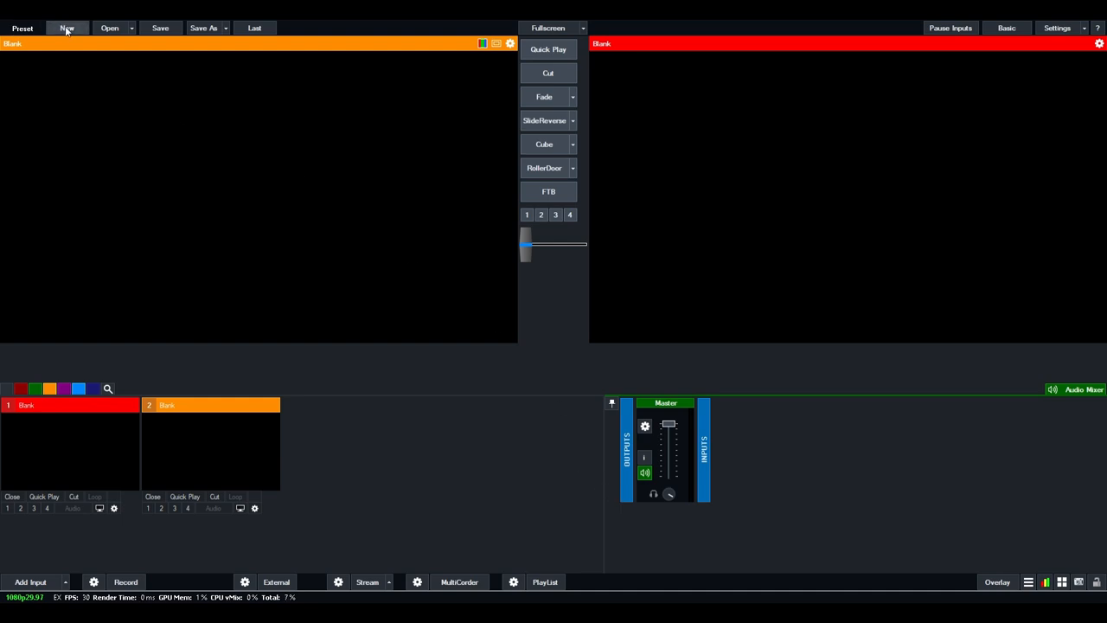
mouse_move(139, 90)
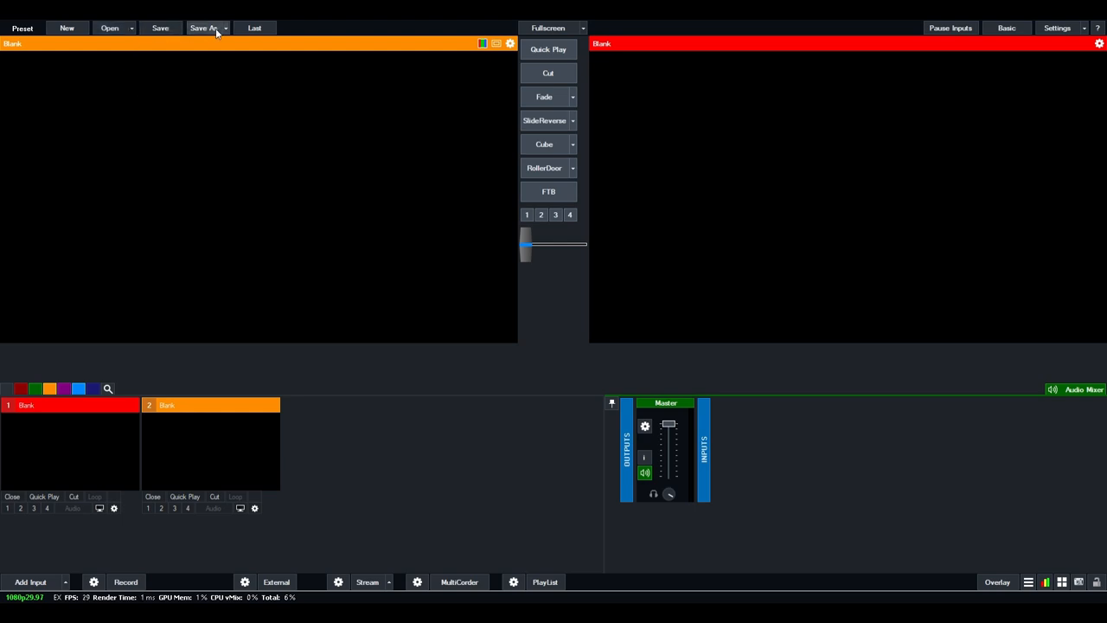
mouse_move(268, 55)
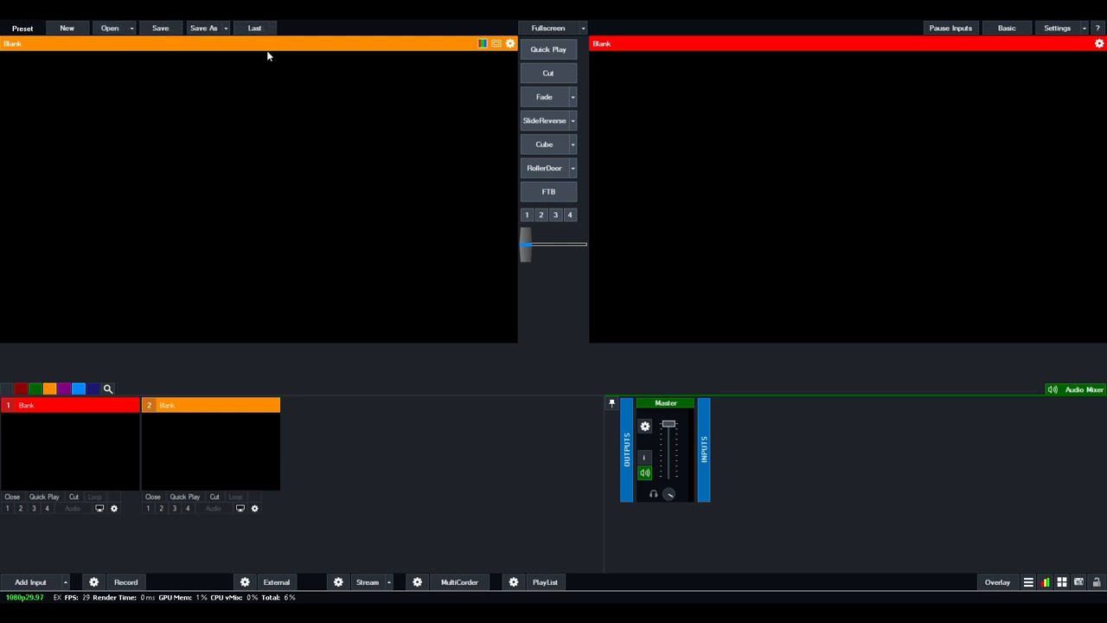
mouse_move(493, 215)
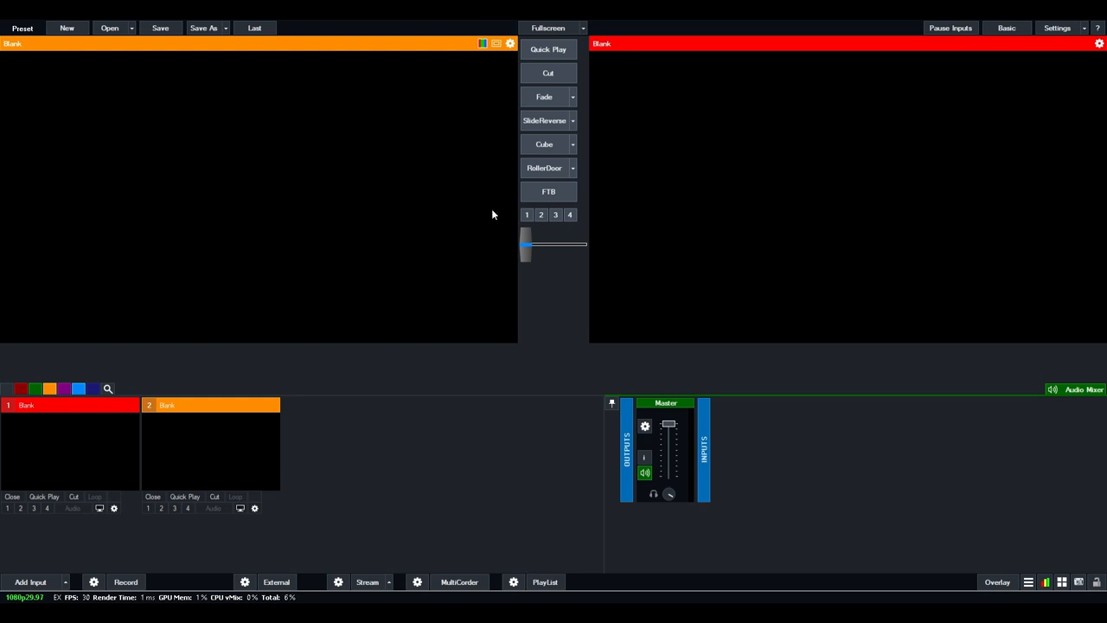
mouse_move(233, 148)
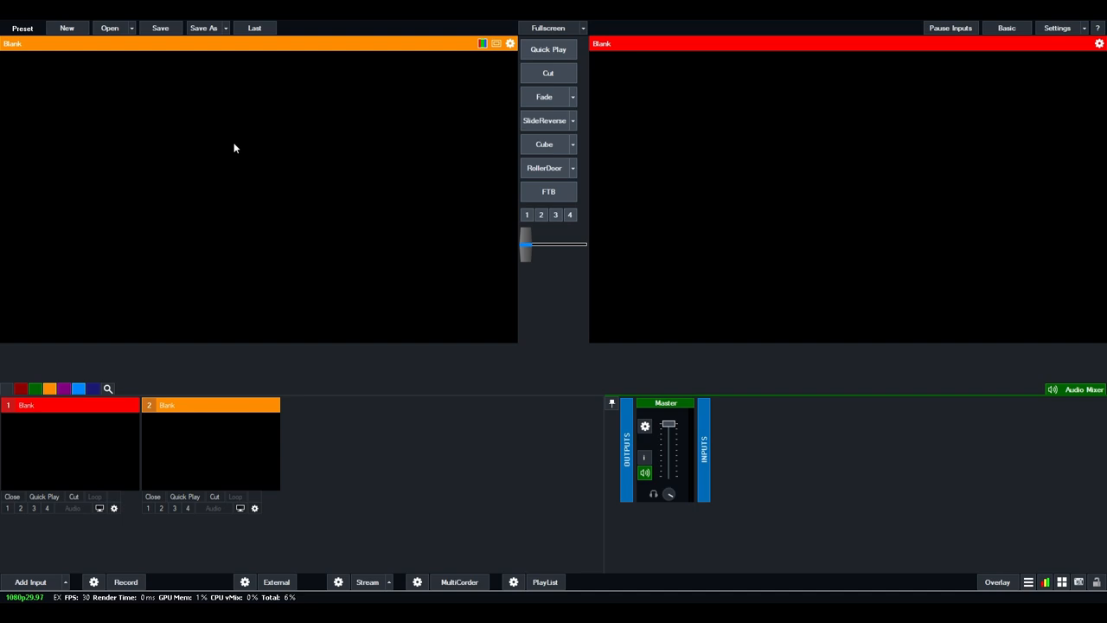
mouse_move(864, 313)
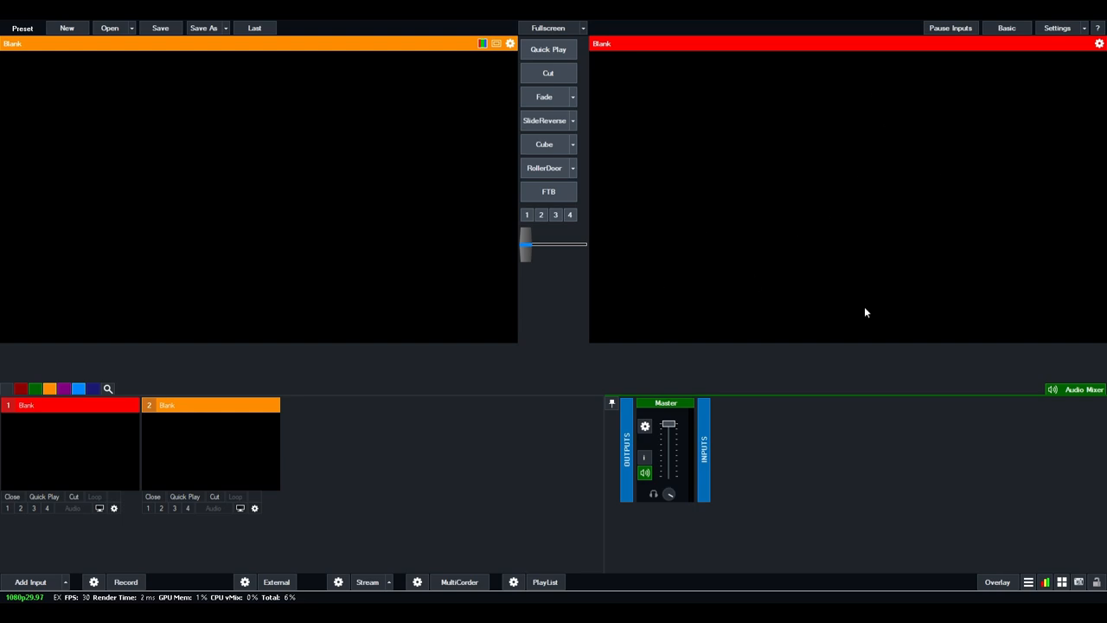
mouse_move(834, 175)
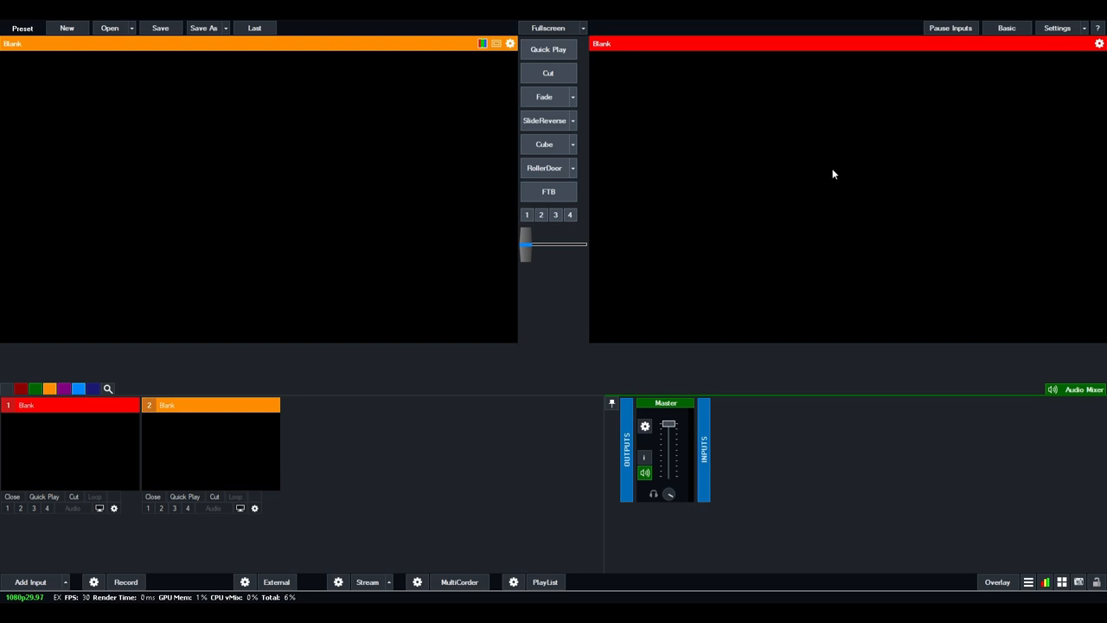
mouse_move(917, 239)
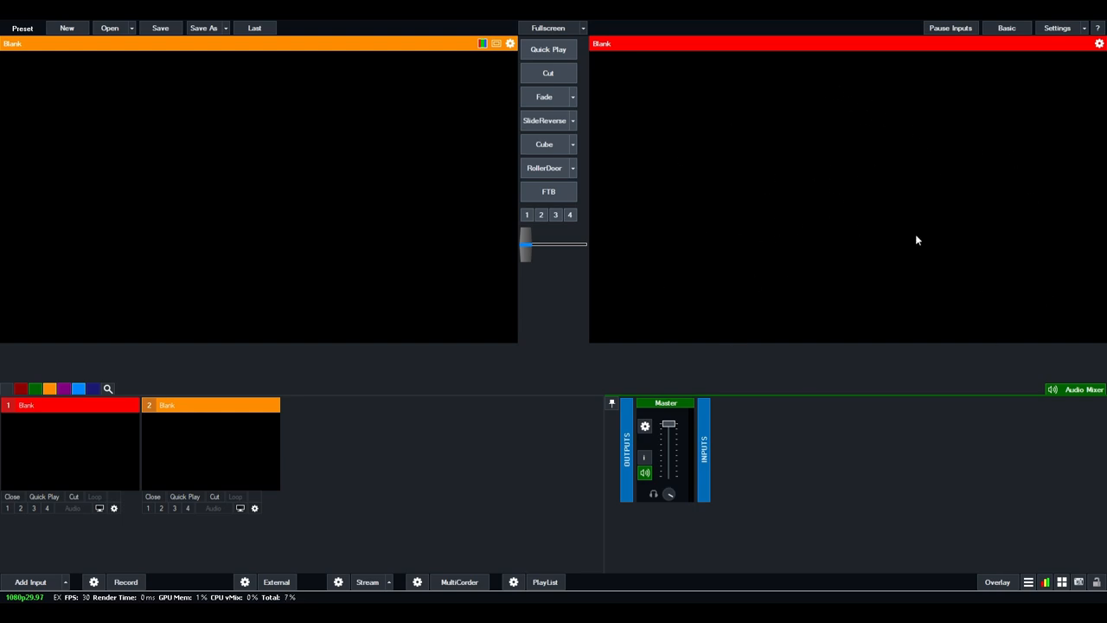
mouse_move(830, 187)
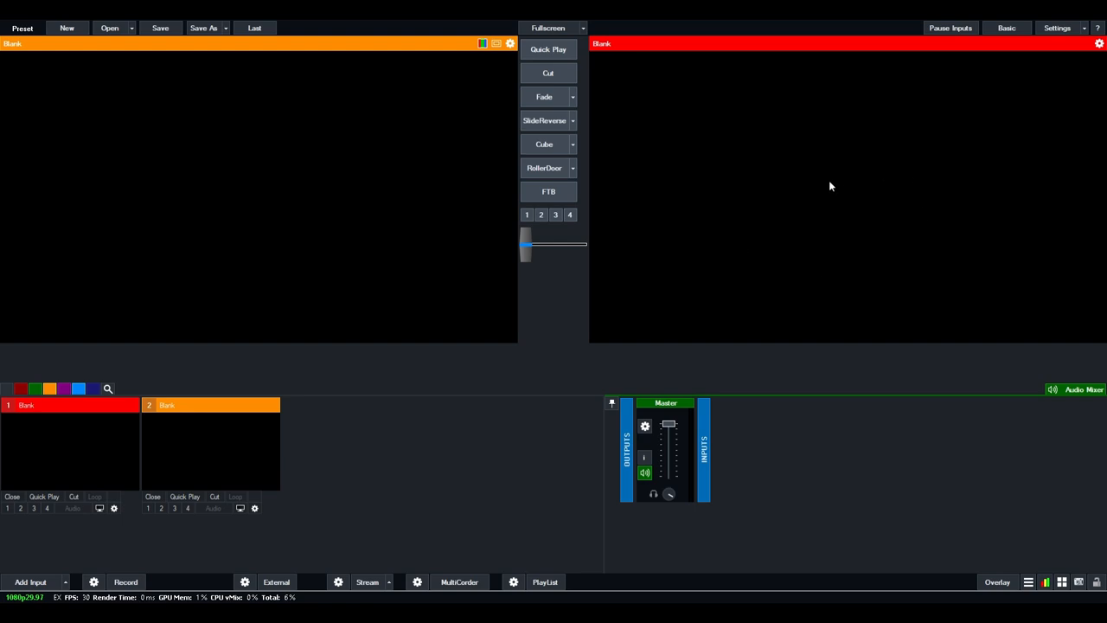
mouse_move(546, 407)
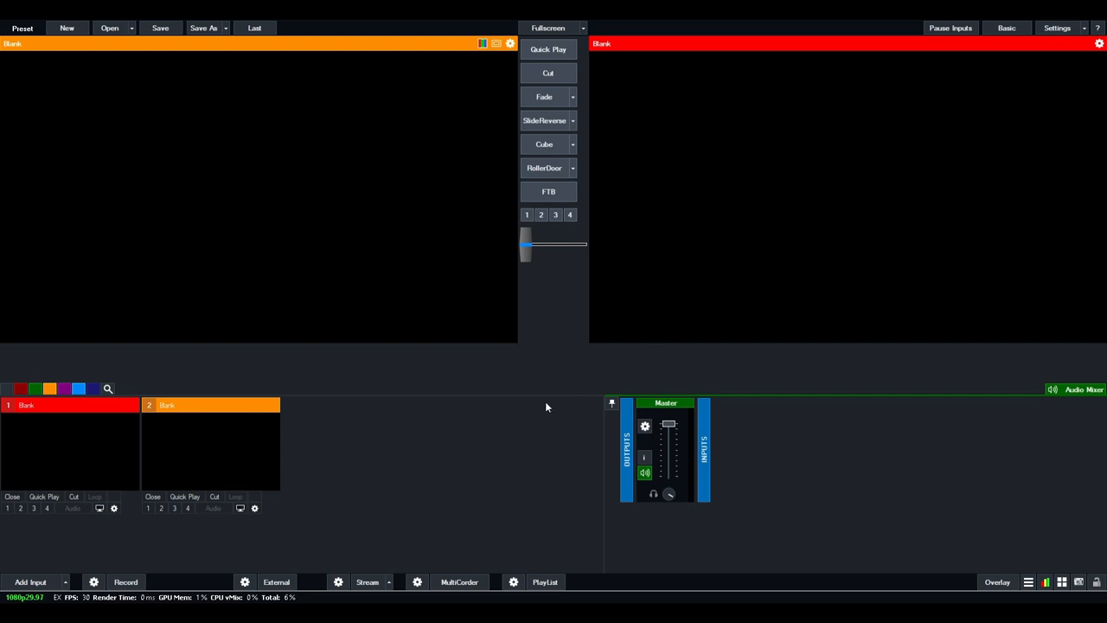
mouse_move(337, 550)
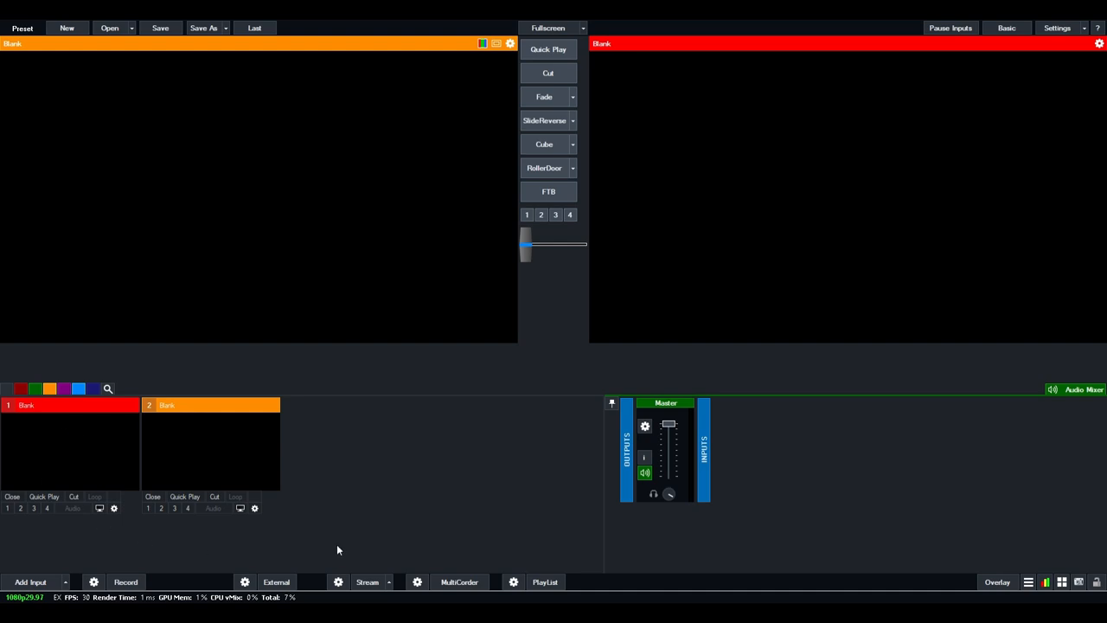
mouse_move(87, 503)
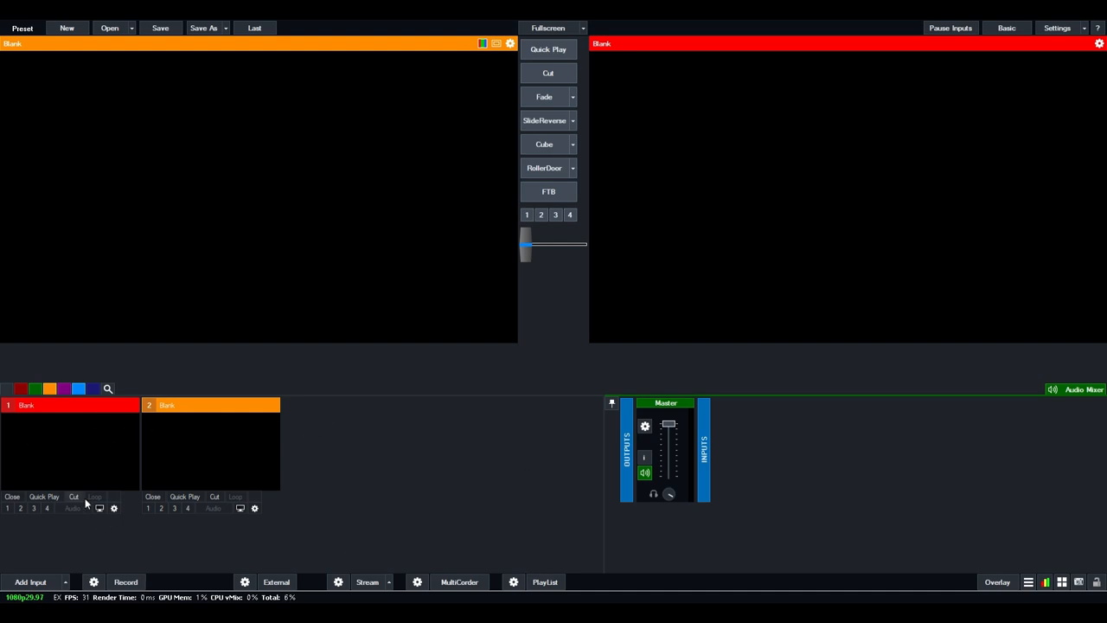
mouse_move(487, 479)
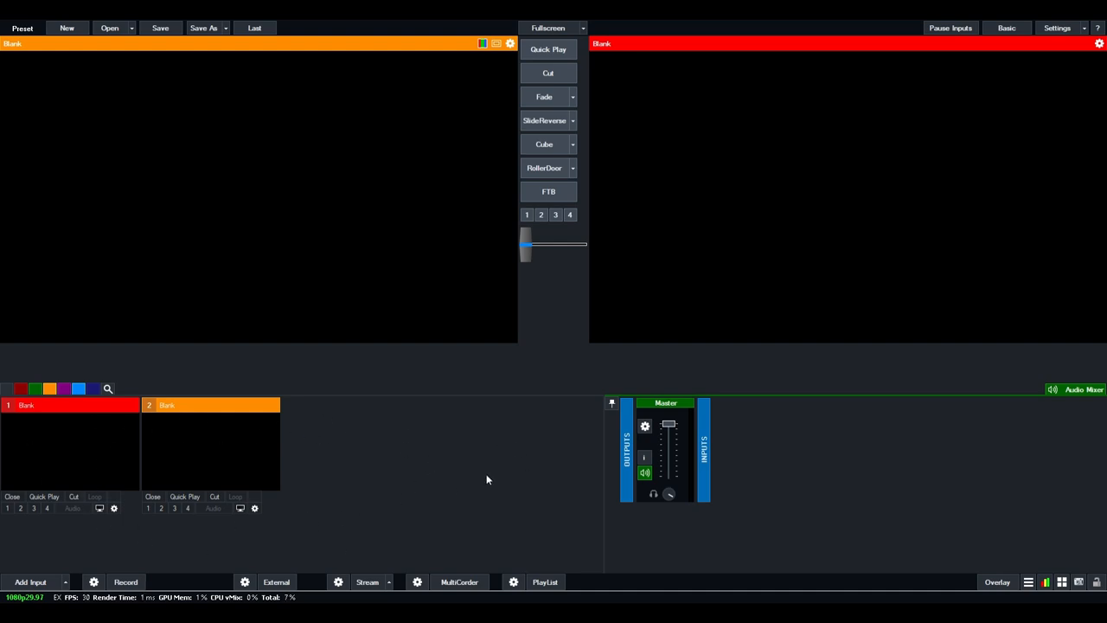
mouse_move(498, 481)
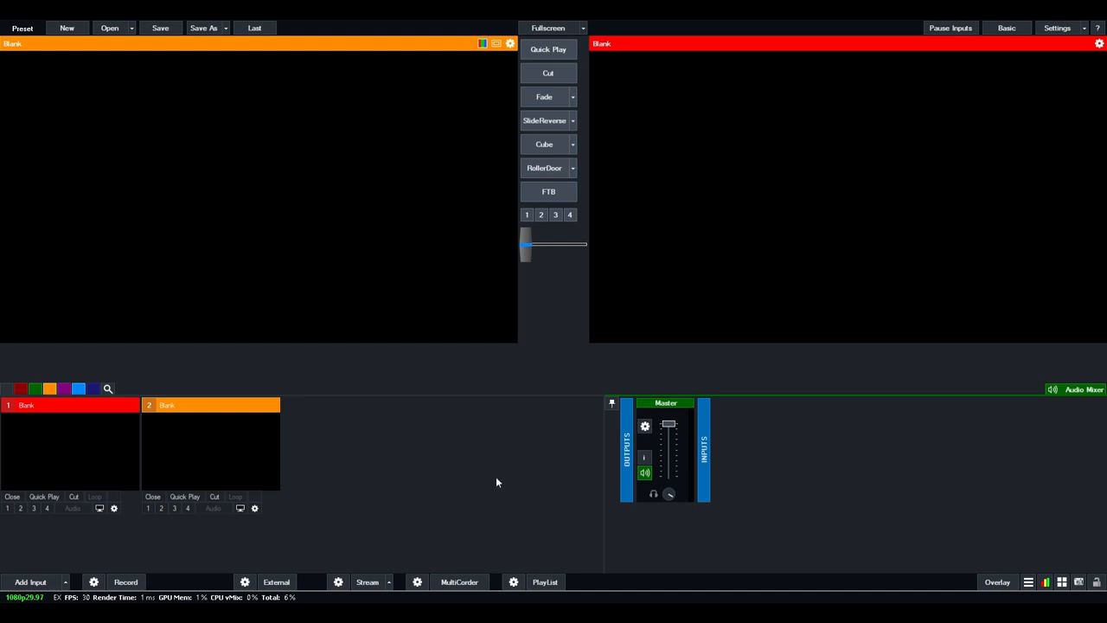
mouse_move(121, 450)
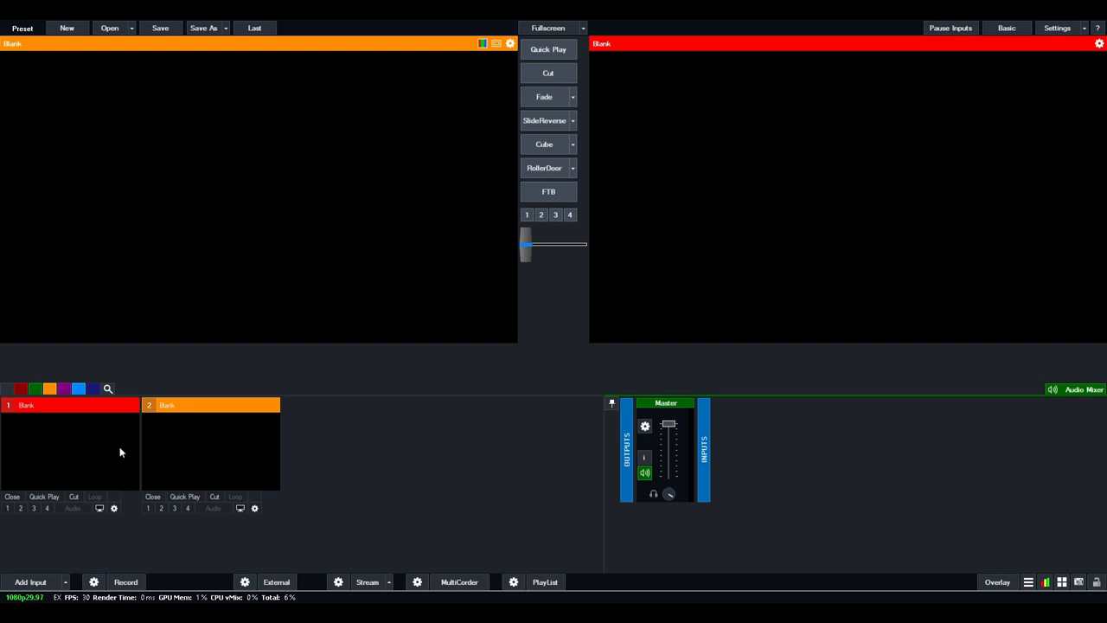
mouse_move(145, 429)
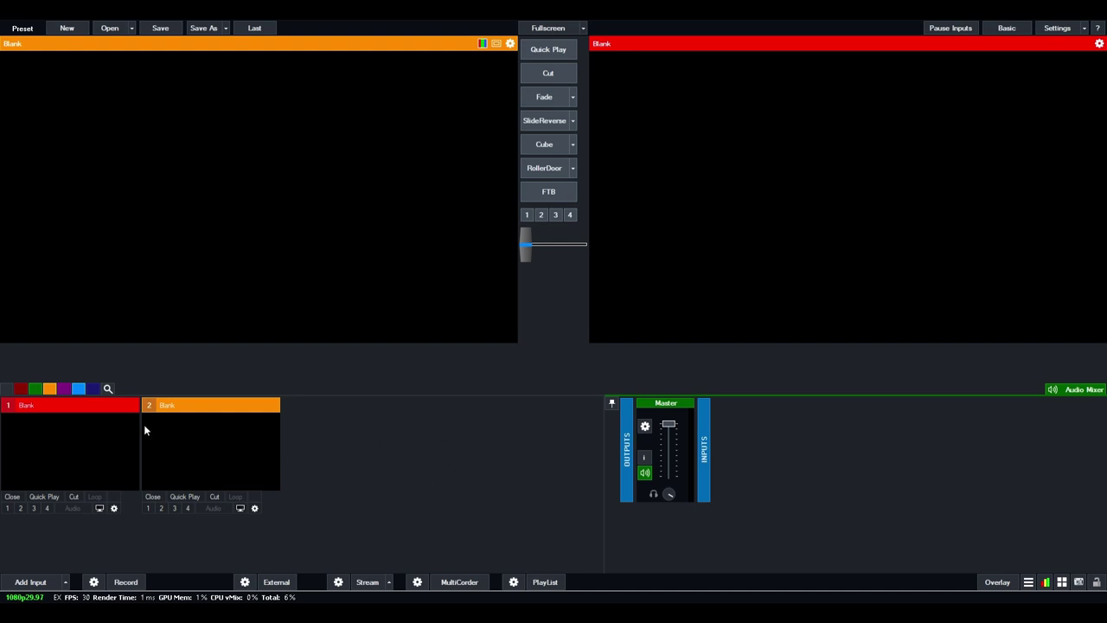
mouse_move(180, 449)
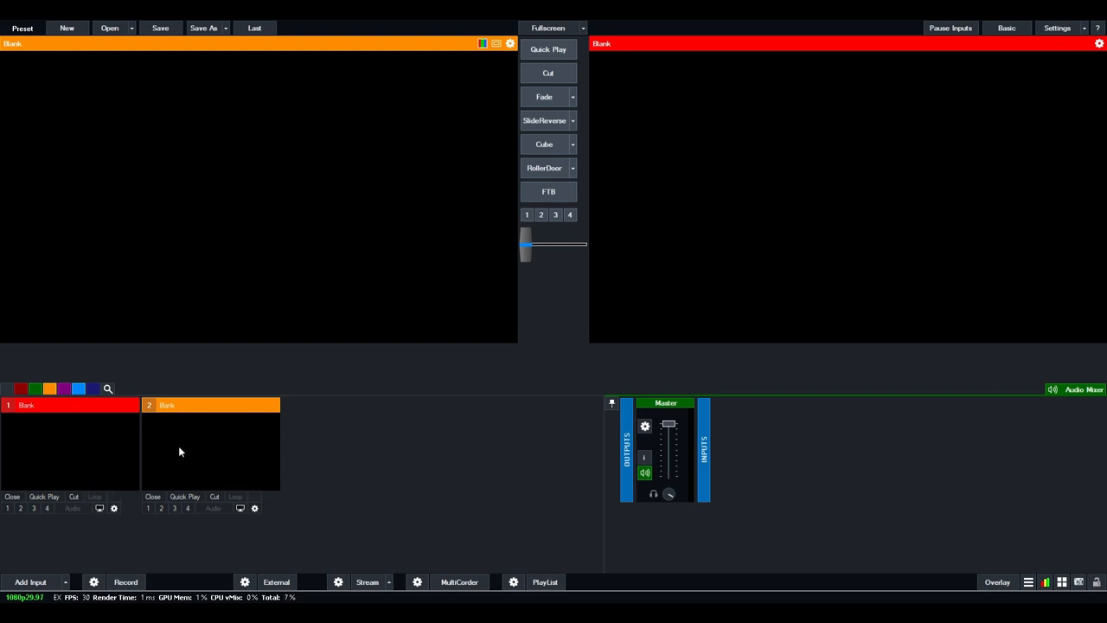